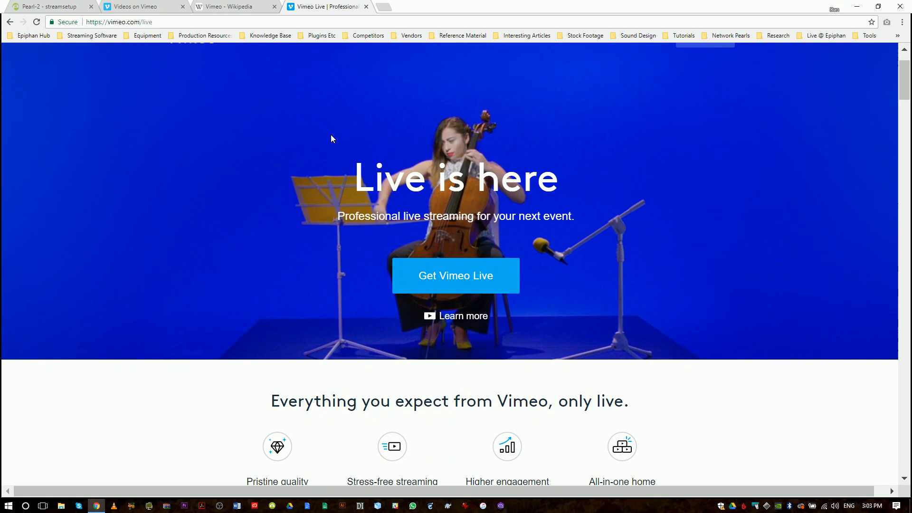
- Go from the video library via New > Upload to the page for uploads and live streams
{"action": "scroll", "scroll_direction": "down", "scroll_amount": 3}
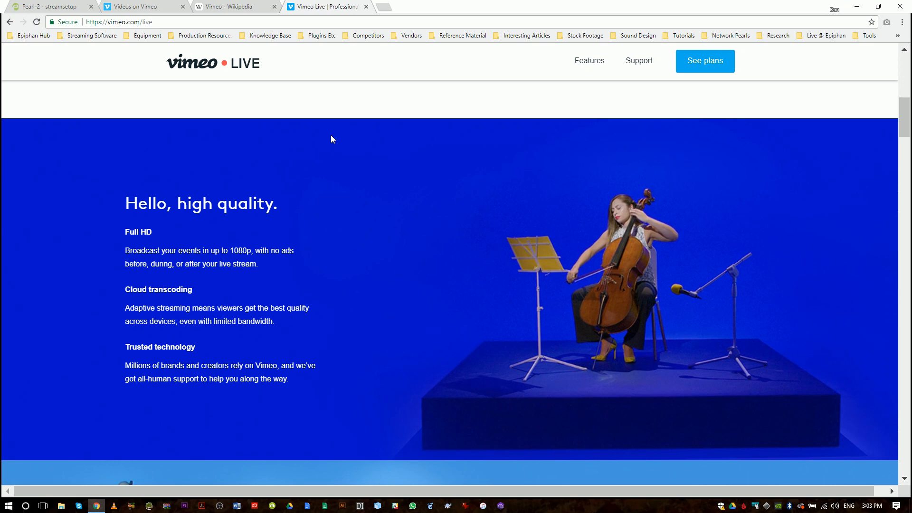
{"action": "scroll", "scroll_direction": "down", "scroll_amount": 3}
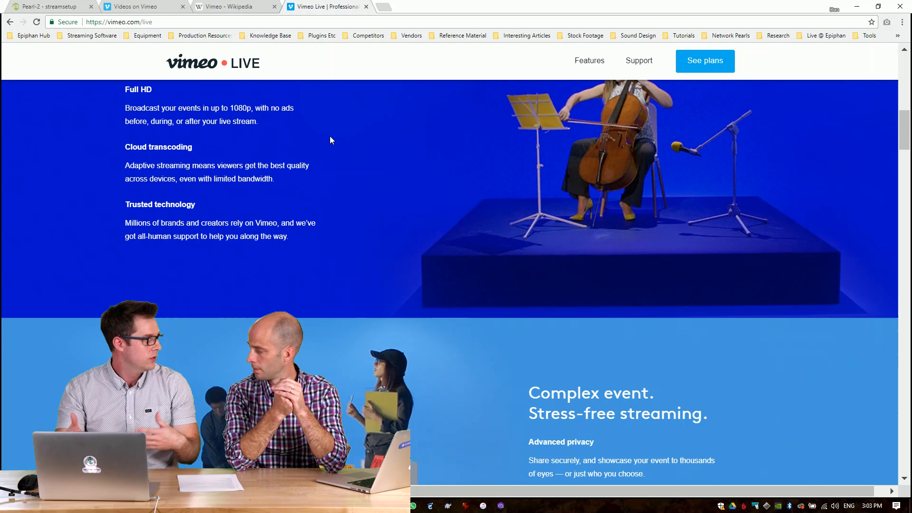
{"action": "scroll", "scroll_direction": "down", "scroll_amount": 3}
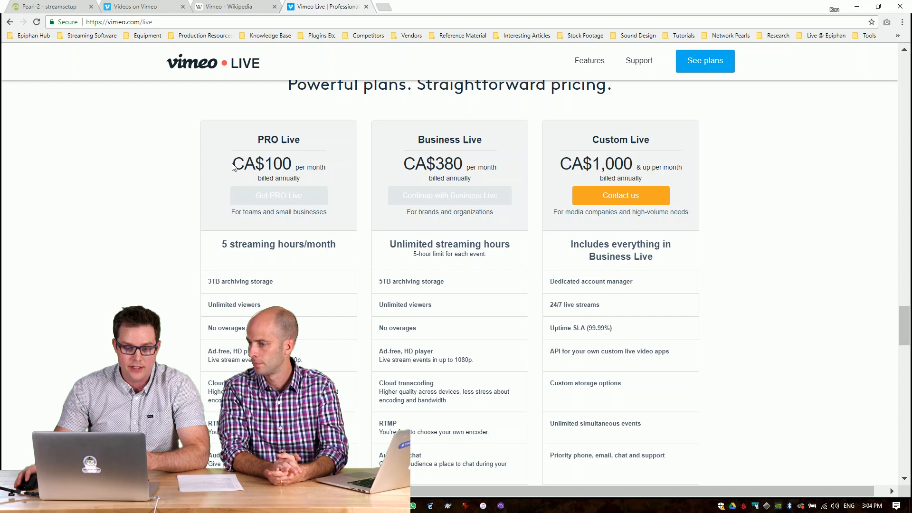
{"action": "mouse_move", "coordinate": [214, 212]}
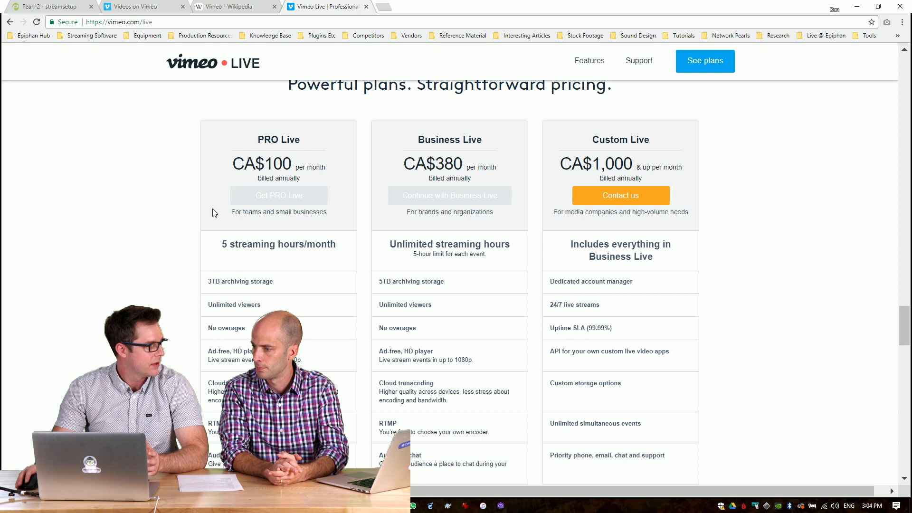
{"action": "scroll", "scroll_direction": "down", "scroll_amount": 3}
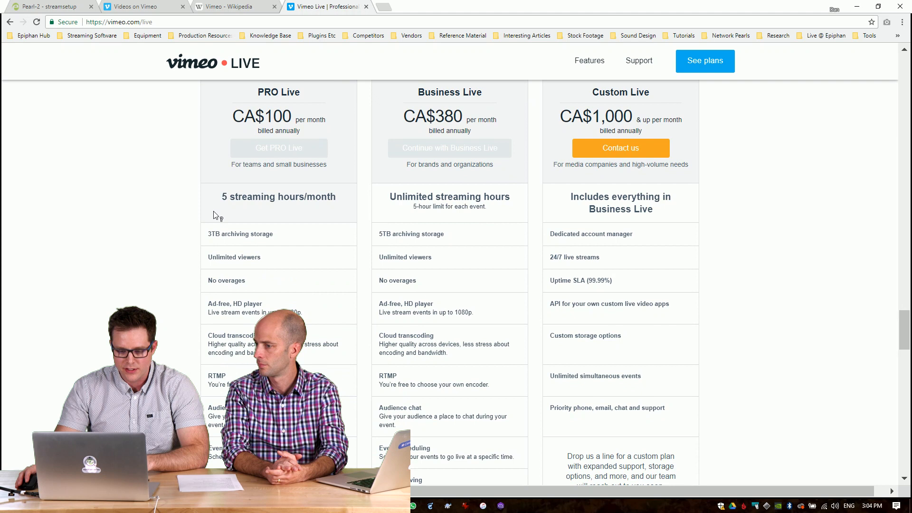
{"action": "scroll", "scroll_direction": "up", "scroll_amount": 3}
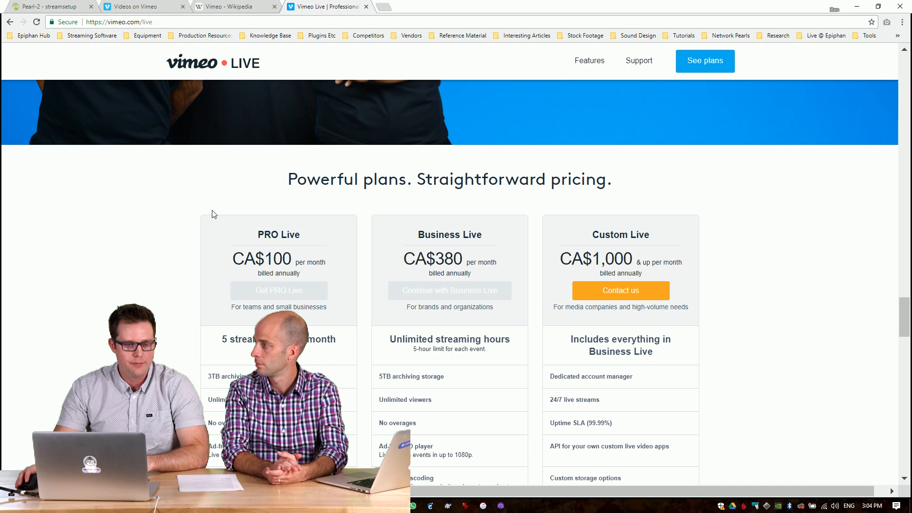
{"action": "scroll", "scroll_direction": "down", "scroll_amount": 3}
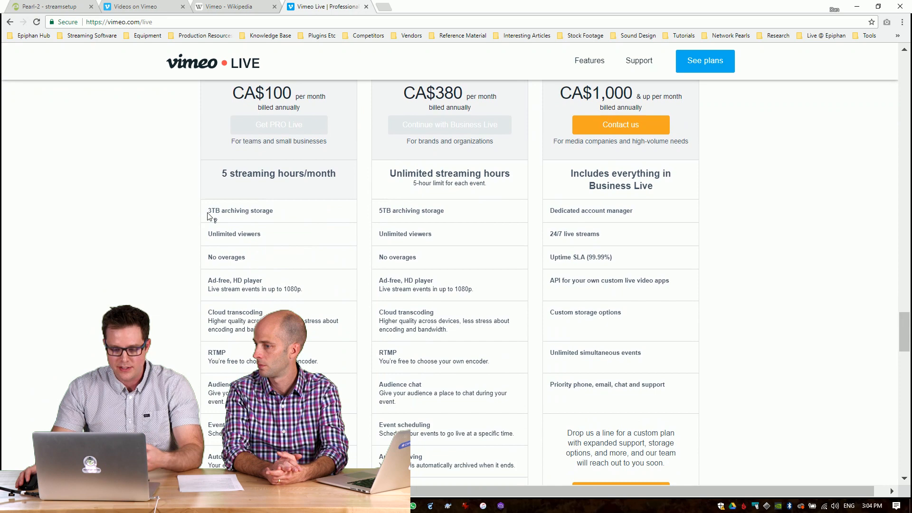
{"action": "scroll", "scroll_direction": "down", "scroll_amount": 3}
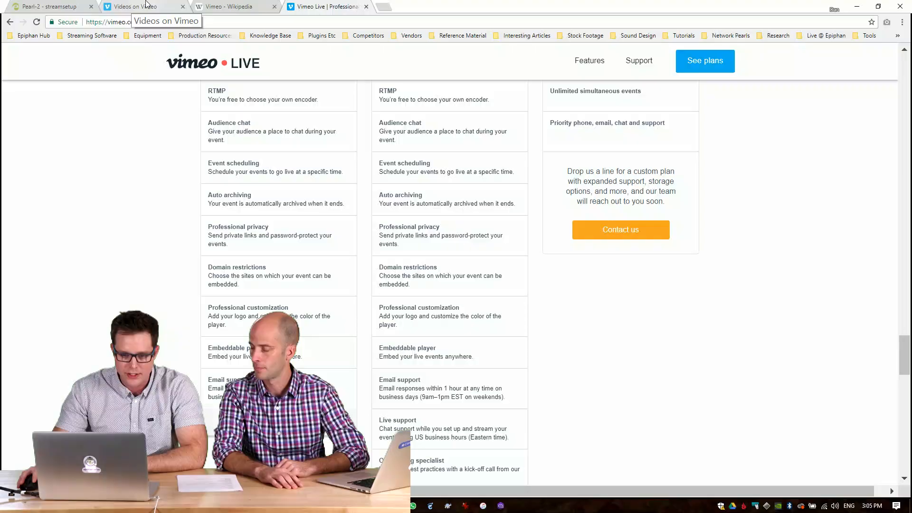
{"action": "left_click", "coordinate": [140, 6]}
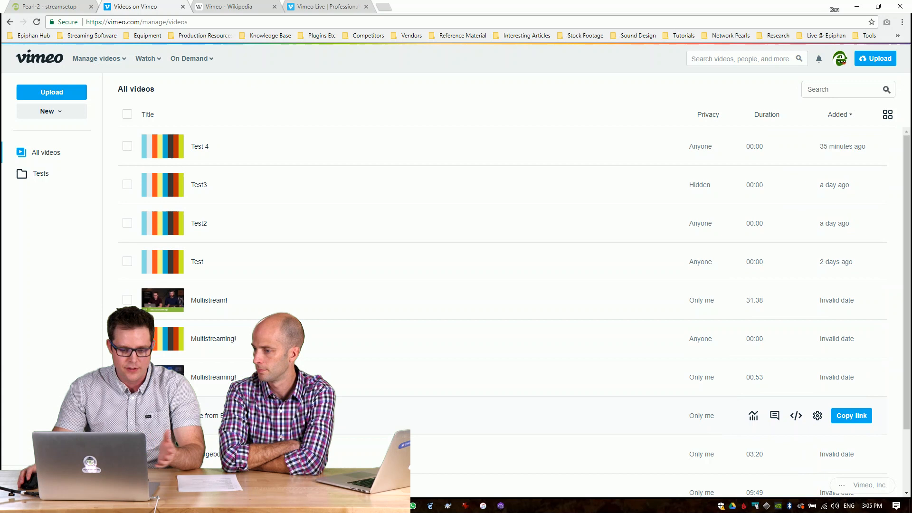
{"action": "left_click", "coordinate": [51, 111]}
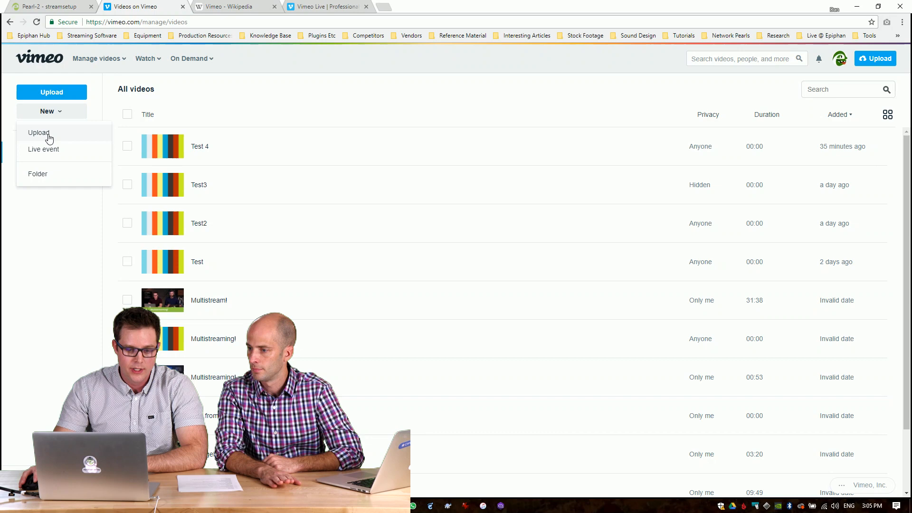
{"action": "left_click", "coordinate": [38, 132]}
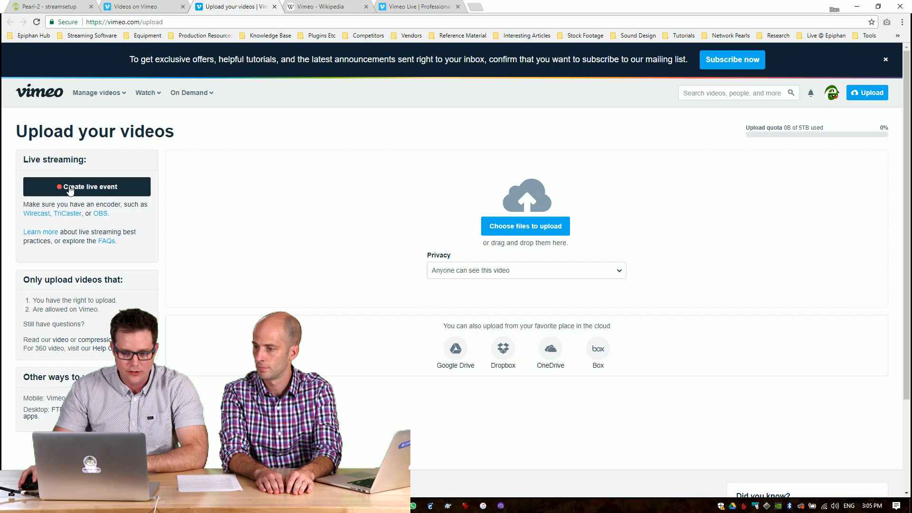
- Create live event 'Live @ Epiphan - Episode 32' on 10/26/2017, 3:30 PM, viewable by anyone
{"action": "left_click", "coordinate": [86, 187]}
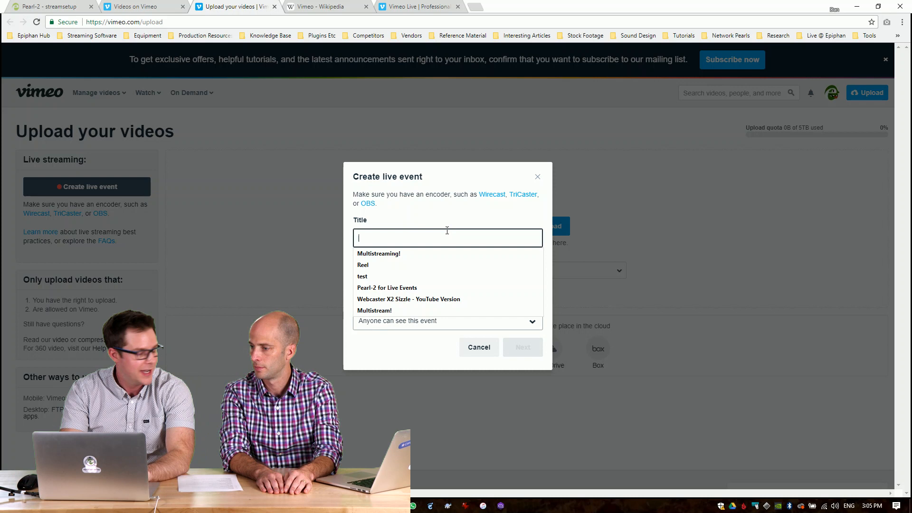
{"action": "type", "text": "Live @ Epiphan - Episo"}
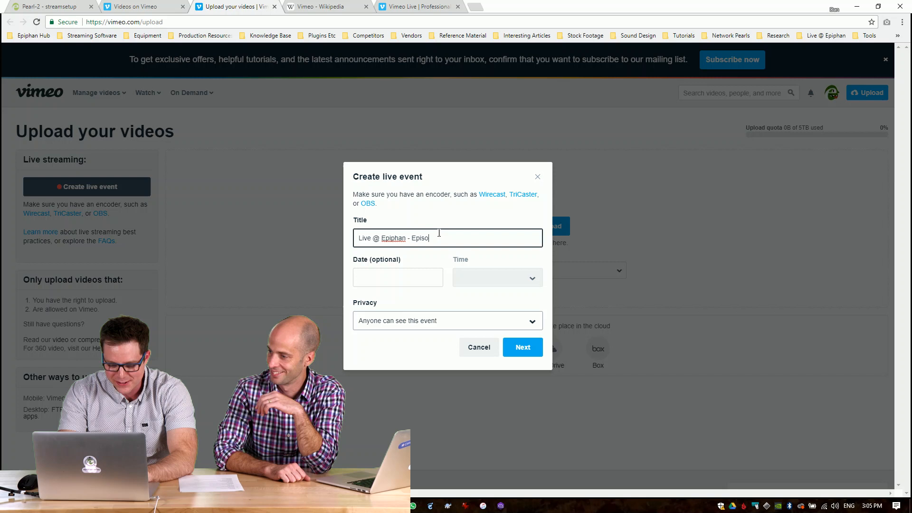
{"action": "left_click", "coordinate": [397, 277]}
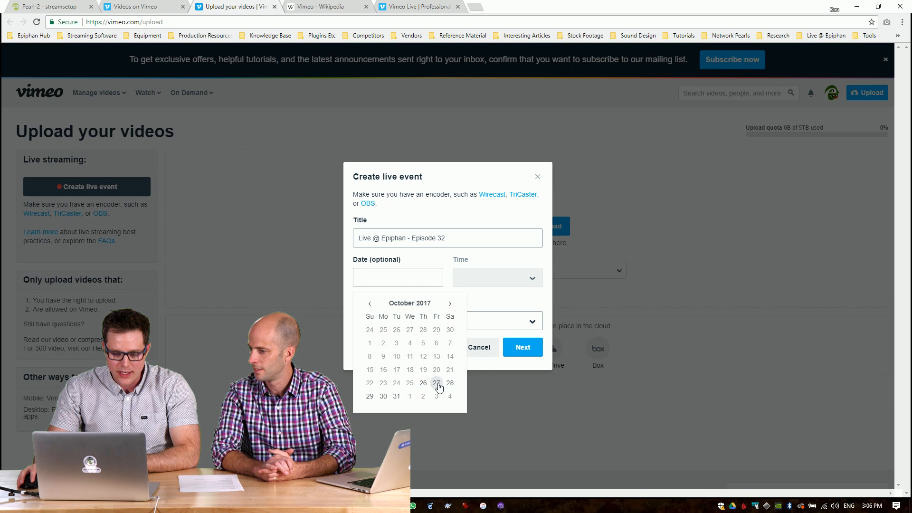
{"action": "left_click", "coordinate": [398, 277]}
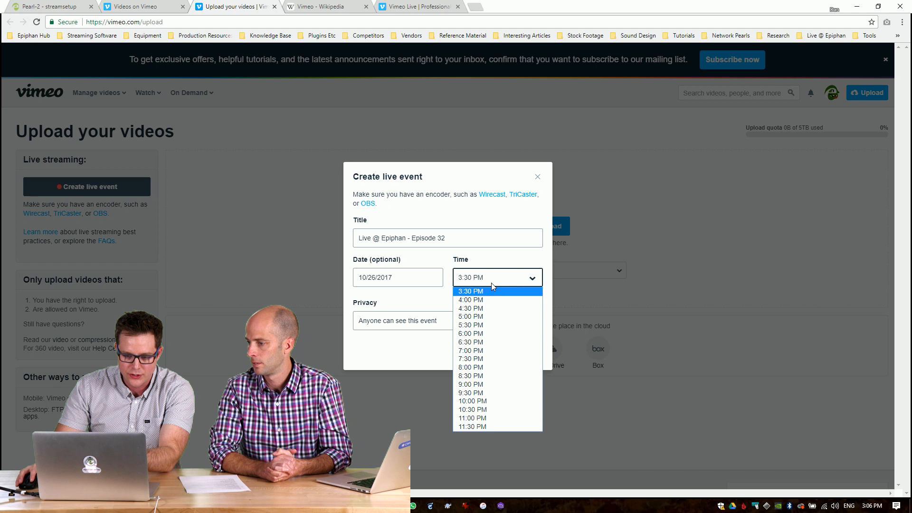
{"action": "left_click", "coordinate": [446, 321]}
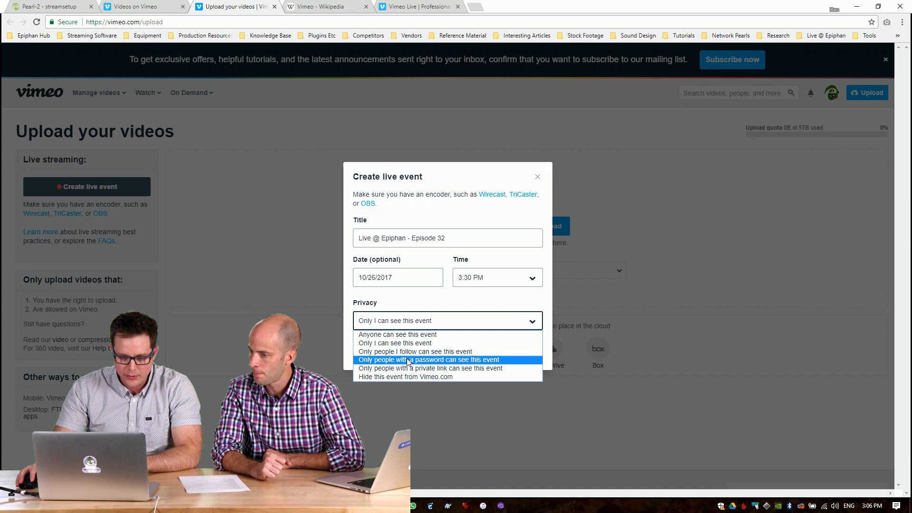
{"action": "left_click", "coordinate": [428, 360]}
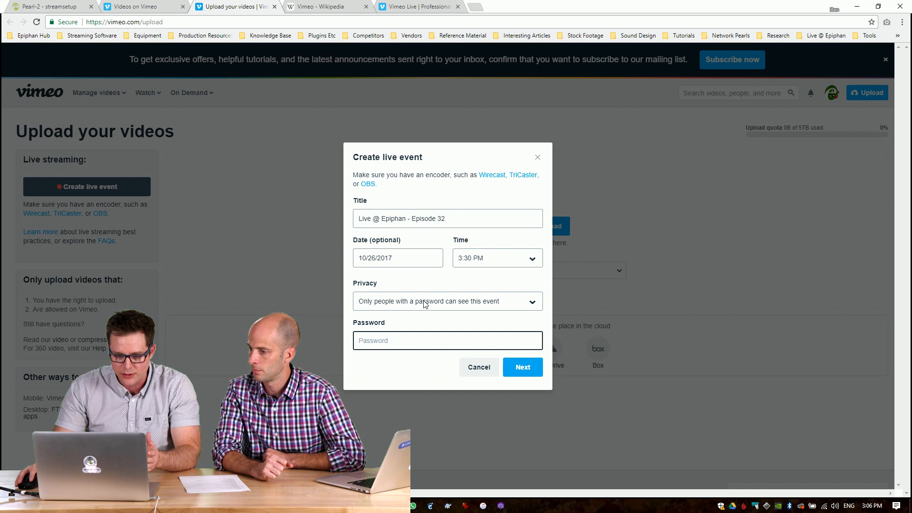
{"action": "left_click", "coordinate": [447, 301]}
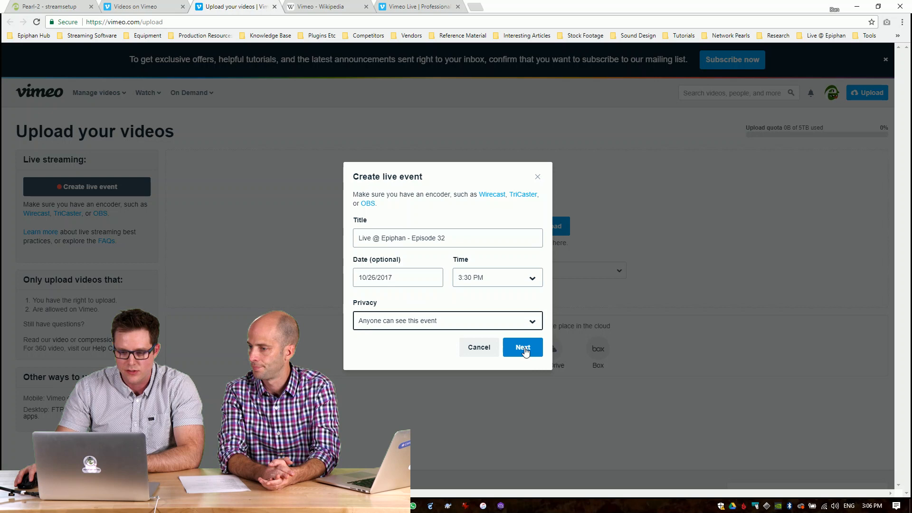
- Create the event, describe it as 'Live @ Epiphan testing Vimeo Live', and proceed to encoder connection
{"action": "left_click", "coordinate": [521, 347]}
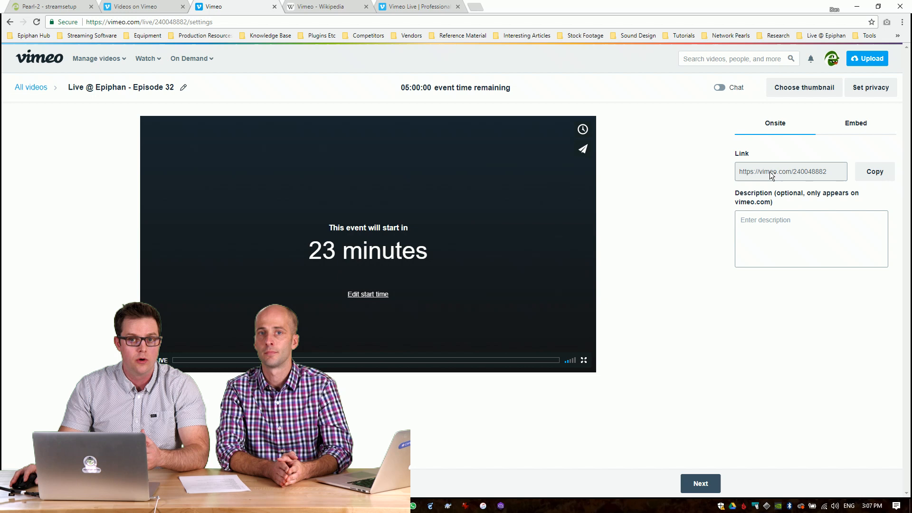
{"action": "type", "text": "Live @ Epiphan testing Vimeo"}
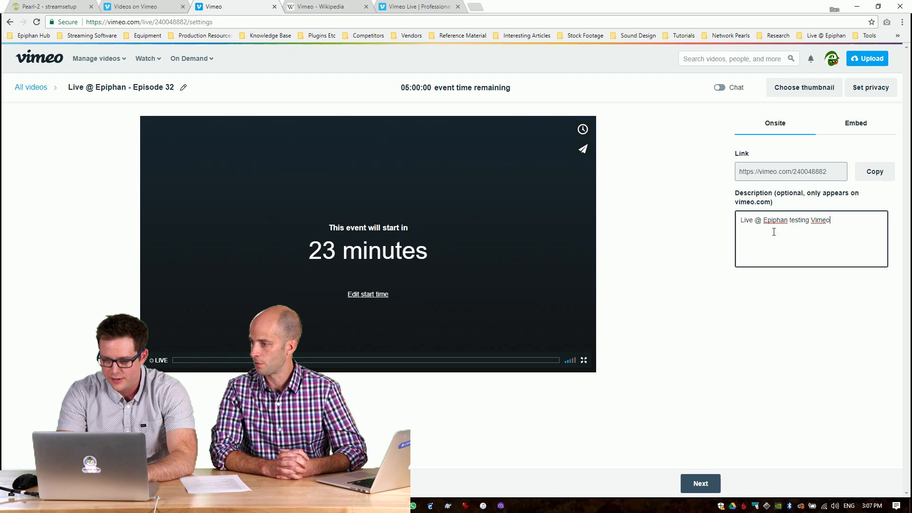
{"action": "type", "text": "Live"}
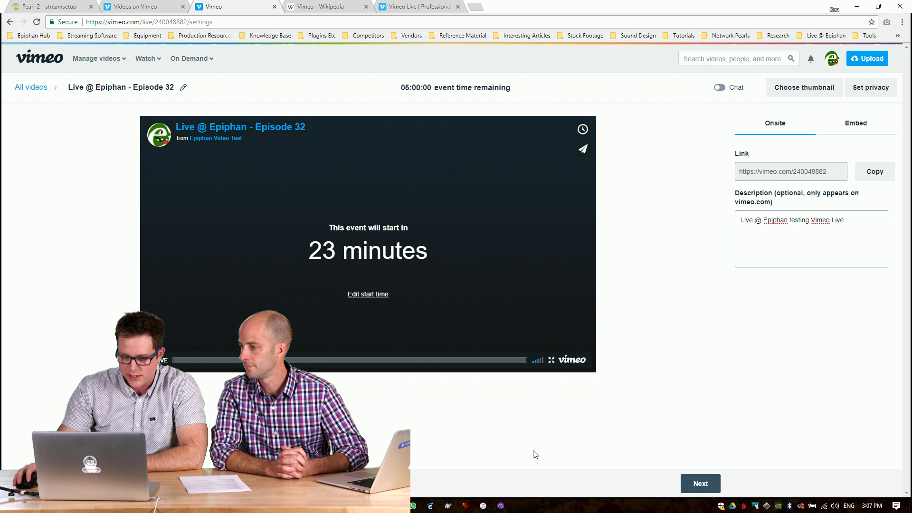
{"action": "left_click", "coordinate": [700, 483]}
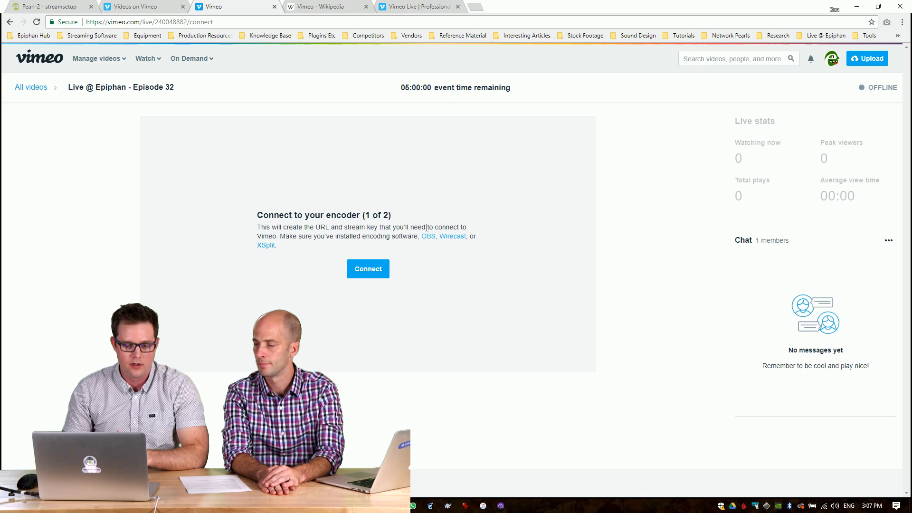
- Generate the event's RTMP URL and stream key, then switch to the Pearl-2 streaming setup
{"action": "left_click", "coordinate": [367, 268]}
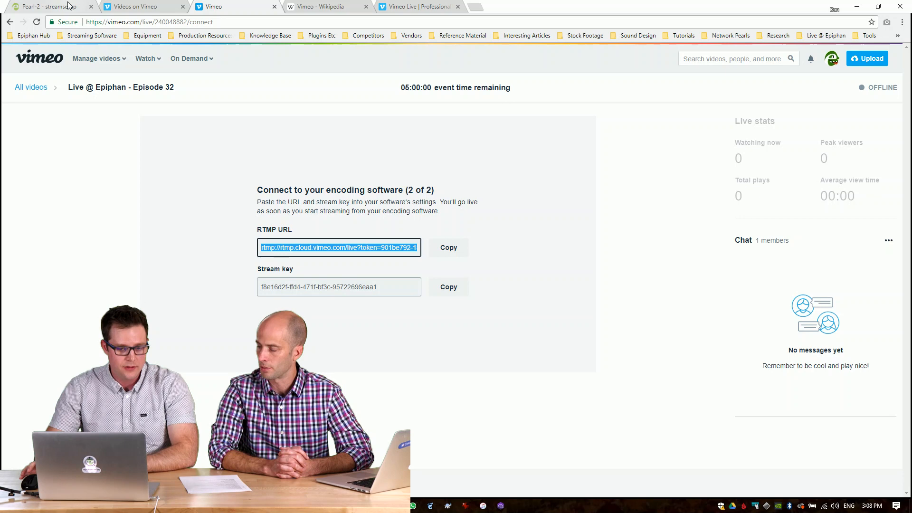
{"action": "left_click", "coordinate": [44, 6]}
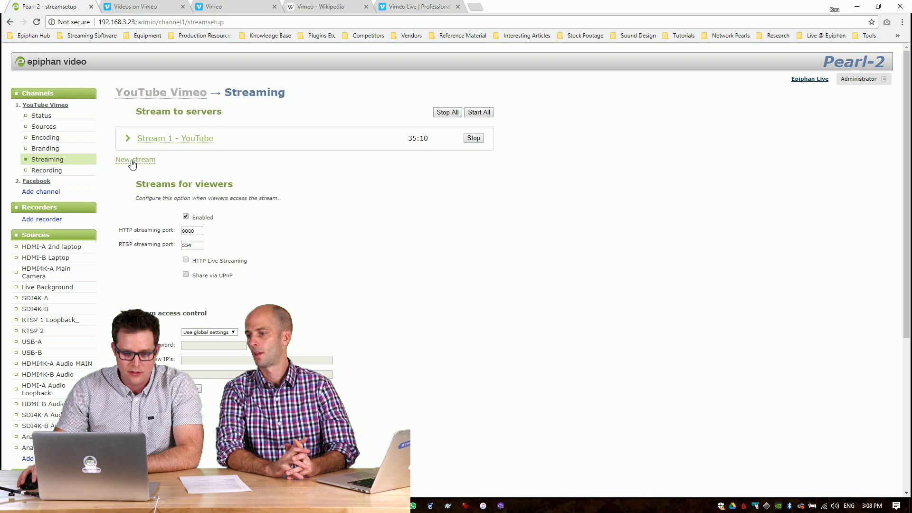
{"action": "left_click", "coordinate": [135, 160]}
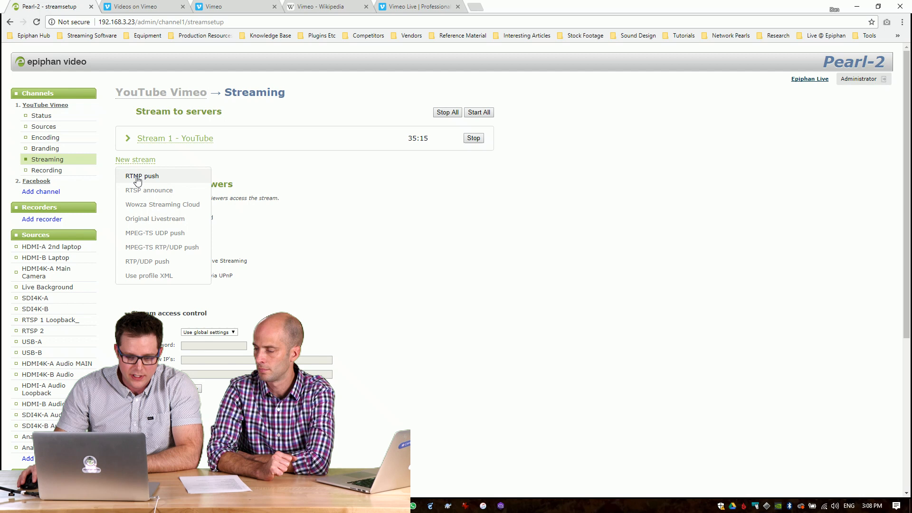
{"action": "left_click", "coordinate": [142, 176]}
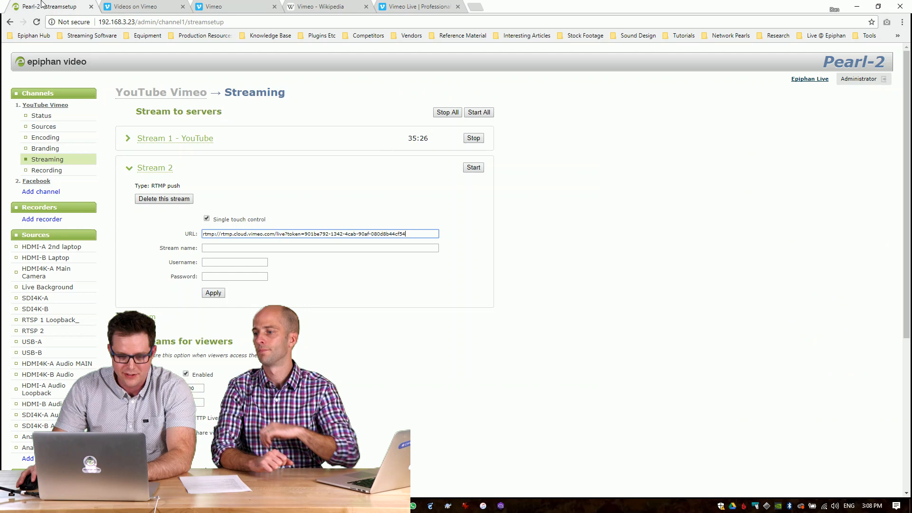
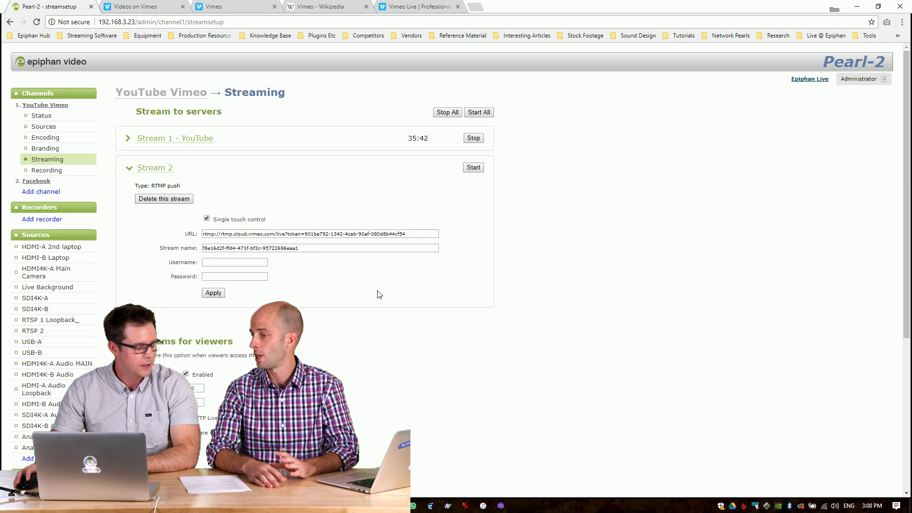
{"action": "left_click", "coordinate": [472, 167]}
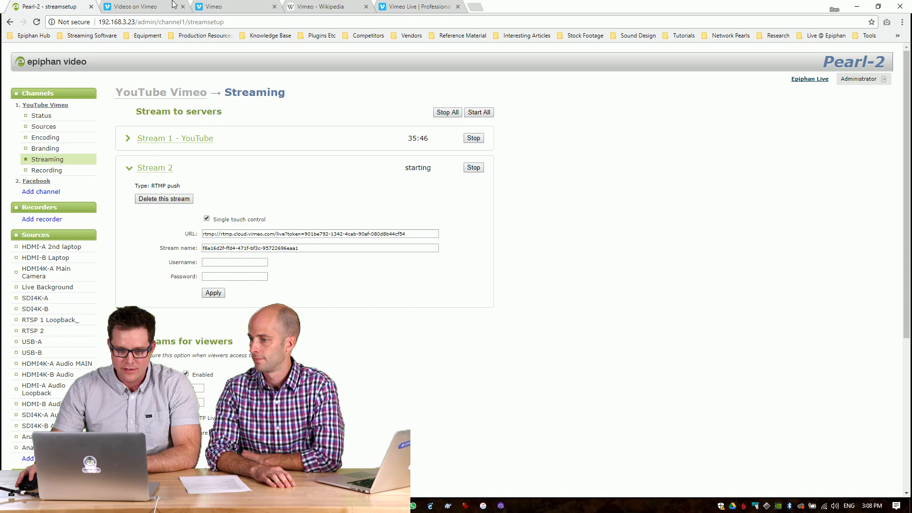
- Return to the Vimeo event page, now showing the event archived as a video
{"action": "left_click", "coordinate": [212, 6]}
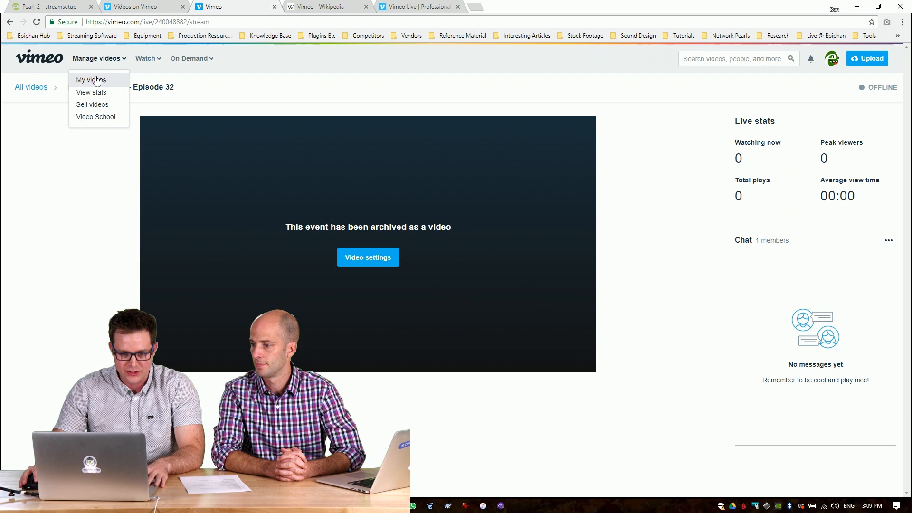
- From My videos, create a new live event named 'Test' and reach its settings page
{"action": "left_click", "coordinate": [91, 80]}
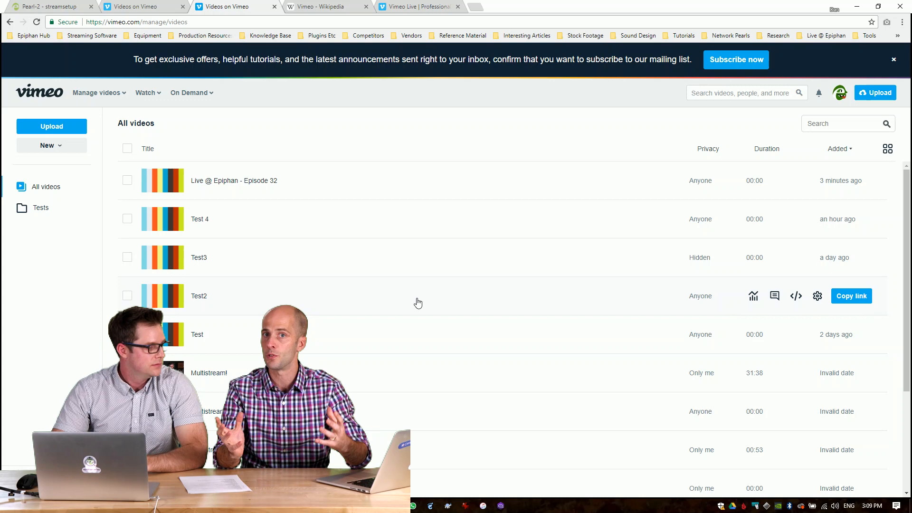
{"action": "left_click", "coordinate": [51, 145]}
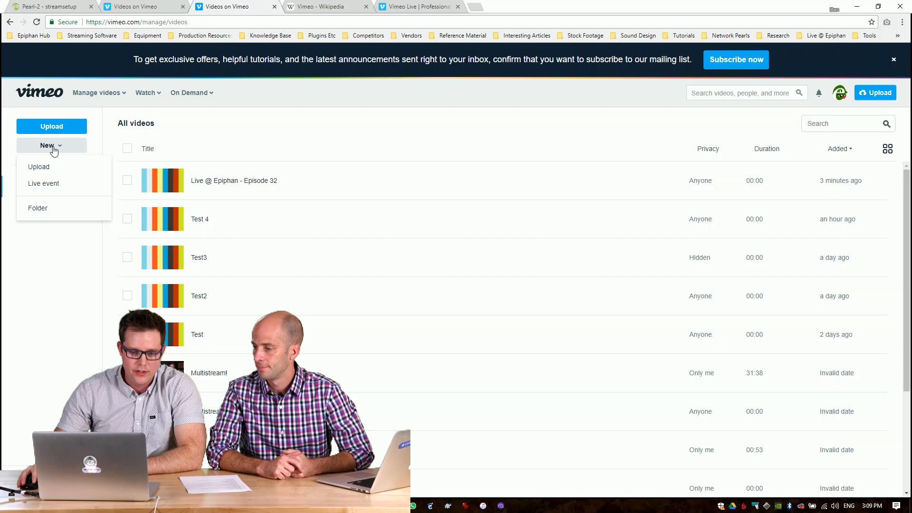
{"action": "left_click", "coordinate": [44, 183]}
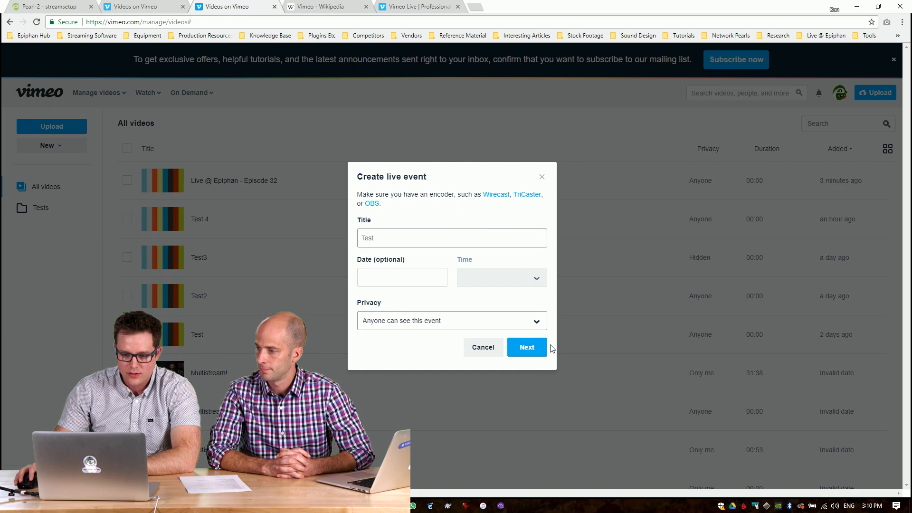
{"action": "left_click", "coordinate": [525, 347]}
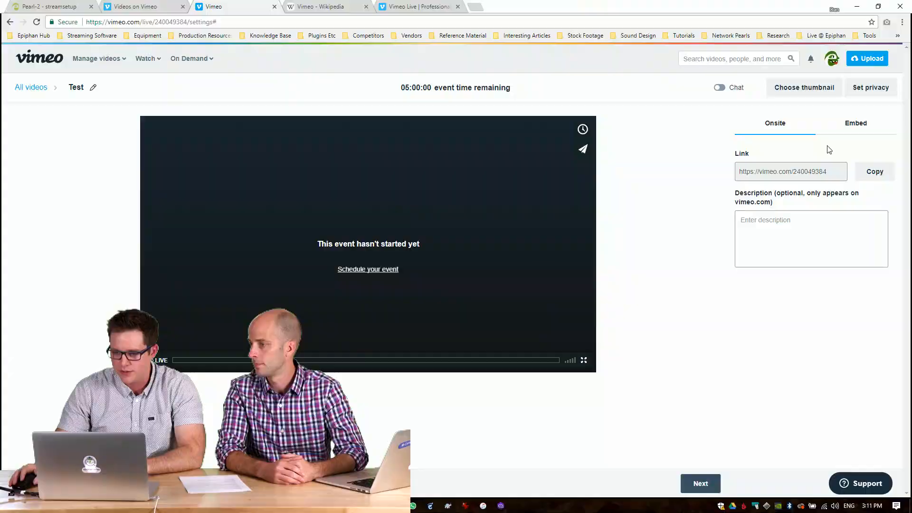
- View the Test event's Embed tab, zoomed in, scrolling through embed codes and player options
{"action": "left_click", "coordinate": [854, 122]}
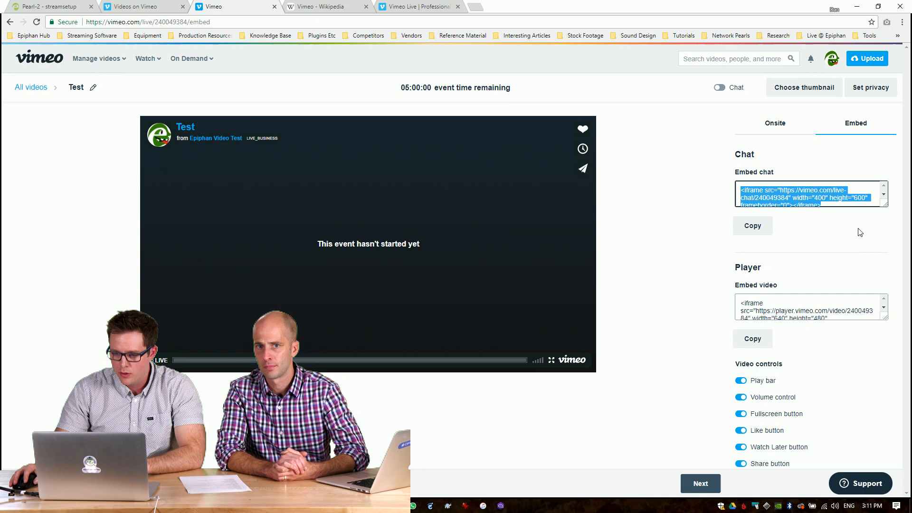
{"action": "key", "text": "ctrl+plus"}
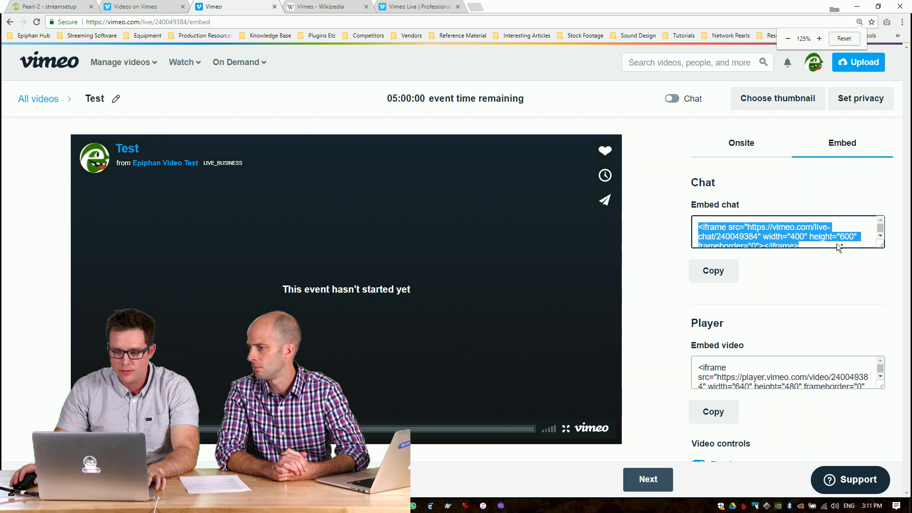
{"action": "scroll", "scroll_direction": "down", "scroll_amount": 3}
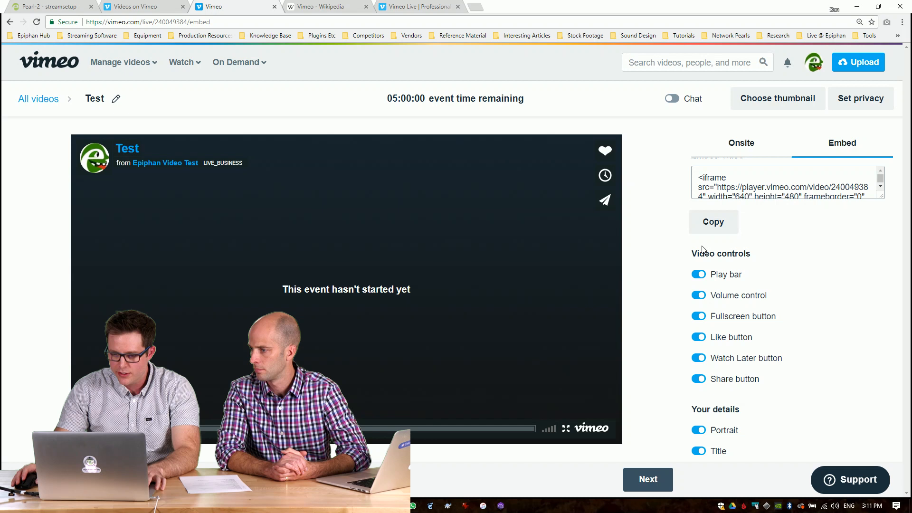
{"action": "scroll", "scroll_direction": "down", "scroll_amount": 3}
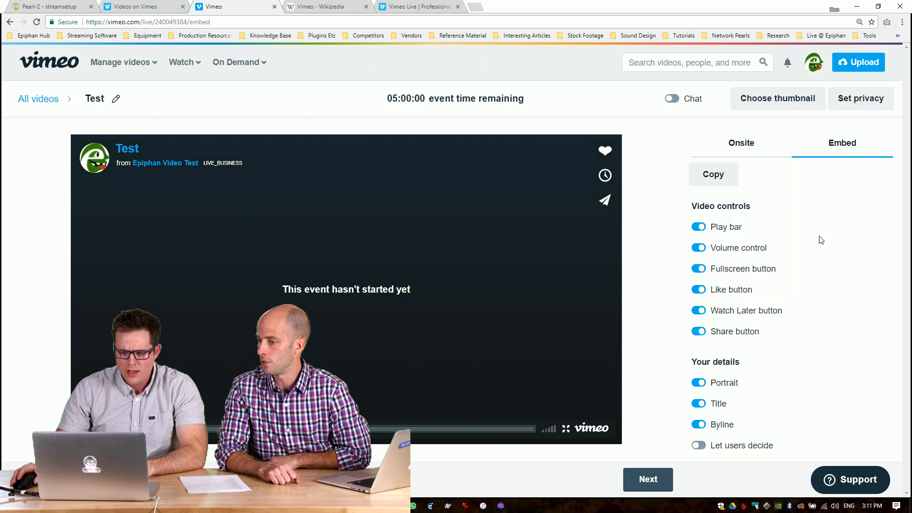
{"action": "mouse_move", "coordinate": [590, 429]}
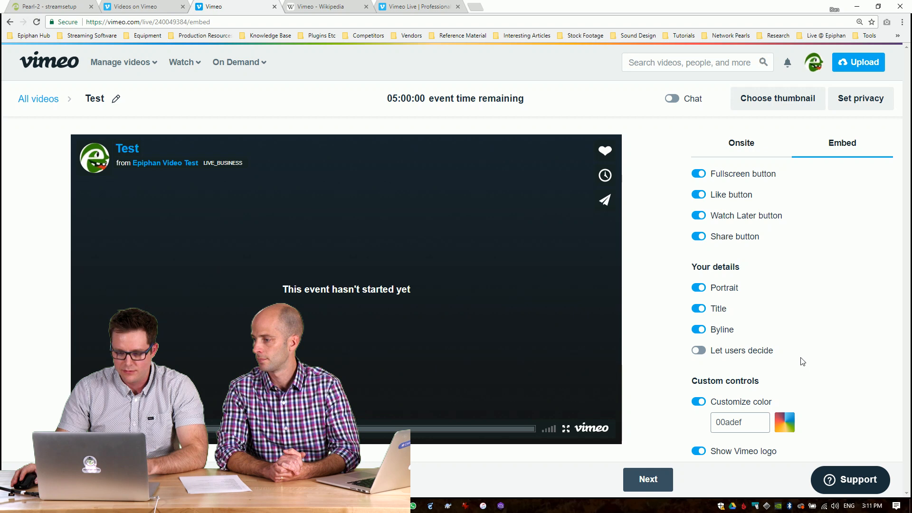
{"action": "scroll", "scroll_direction": "down", "scroll_amount": 3}
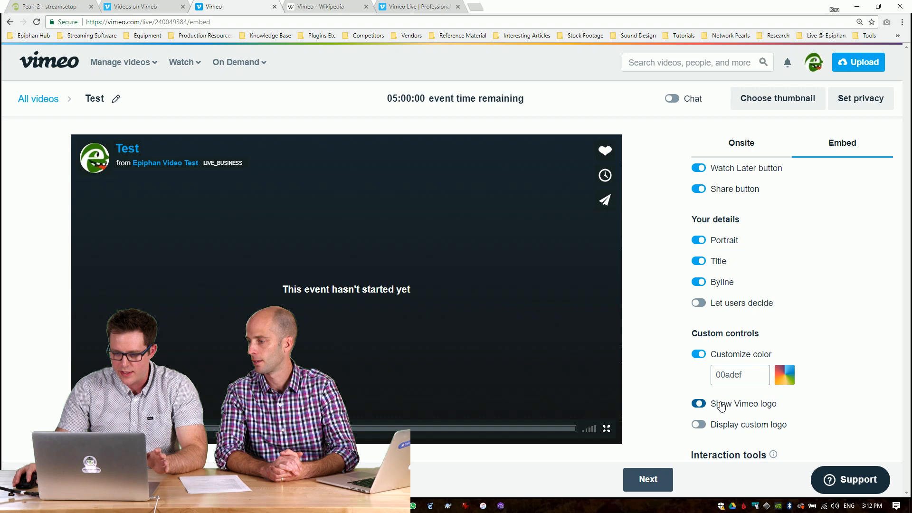
- Hide the Vimeo logo and fullscreen control, and set the player accent color to green #28f304
{"action": "left_click", "coordinate": [699, 403]}
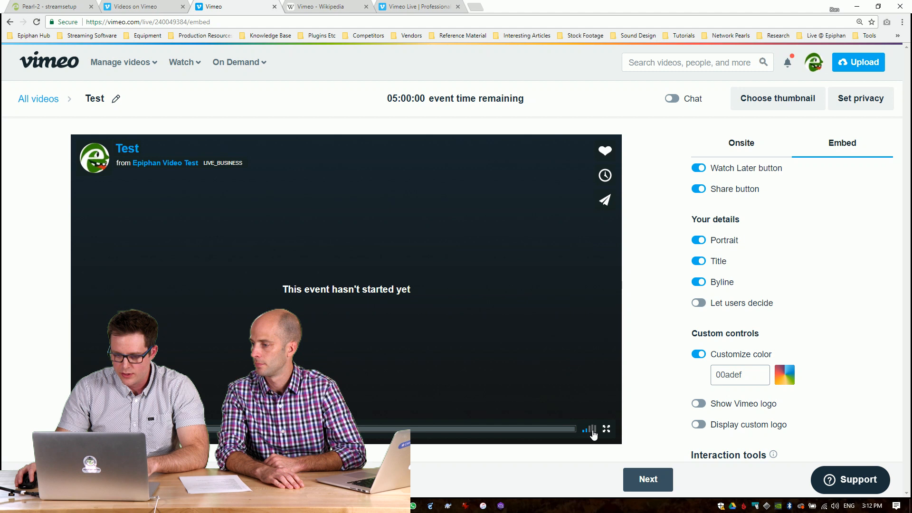
{"action": "left_click", "coordinate": [784, 375]}
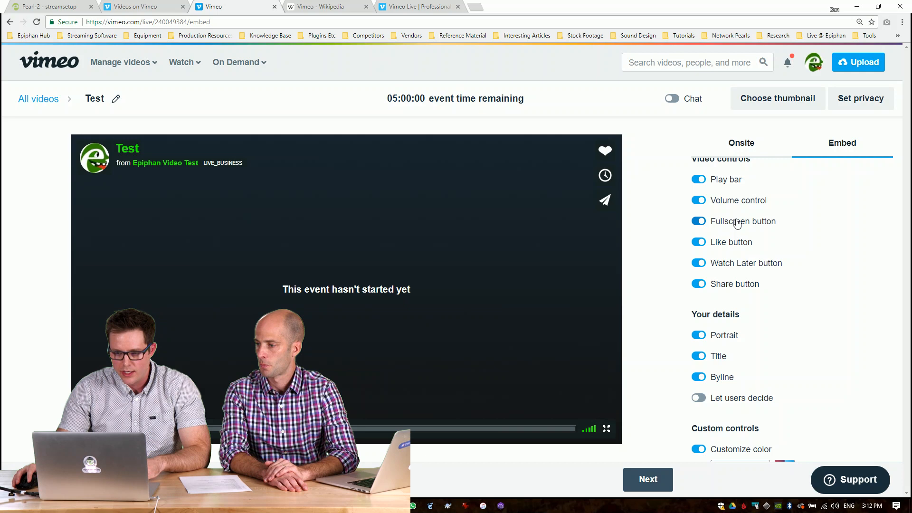
{"action": "left_click", "coordinate": [699, 221]}
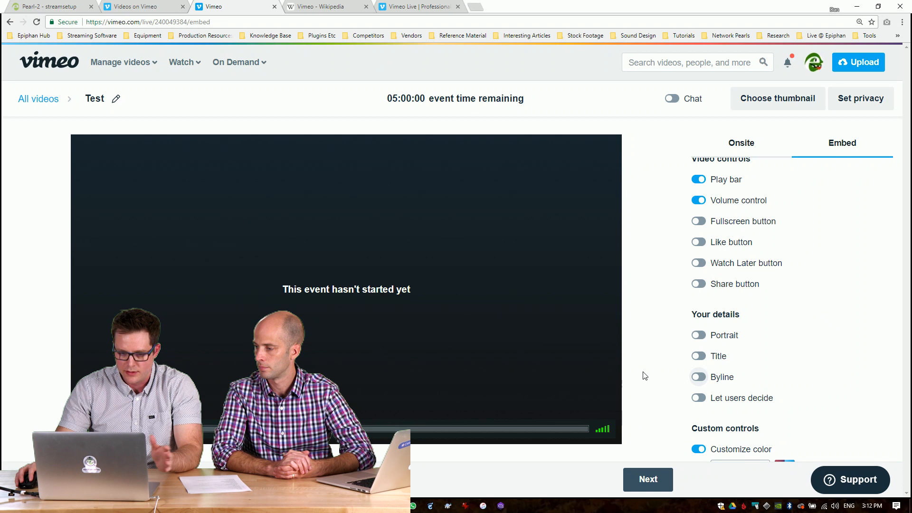
{"action": "scroll", "scroll_direction": "down", "scroll_amount": 3}
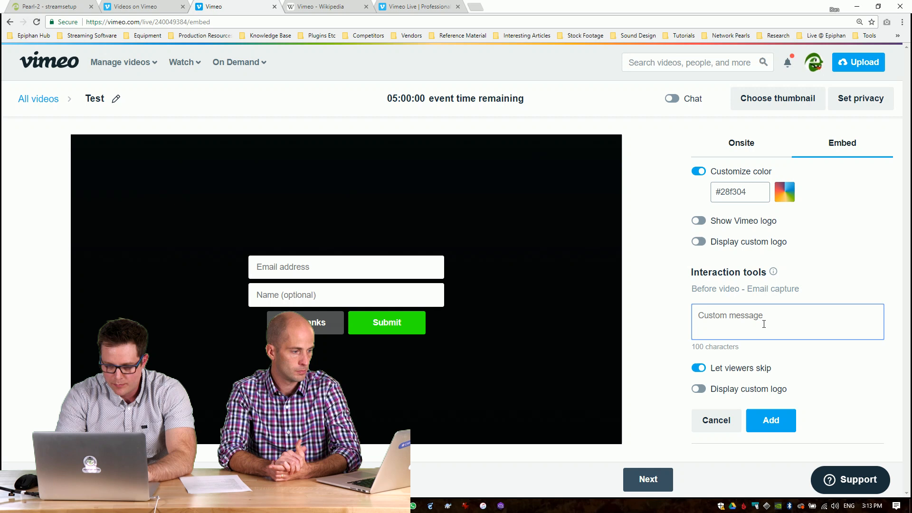
- Add an unskippable email capture form reading 'Welcome to the Stream! Please provide your details'
{"action": "type", "text": "Welcome to the Stream! Please"}
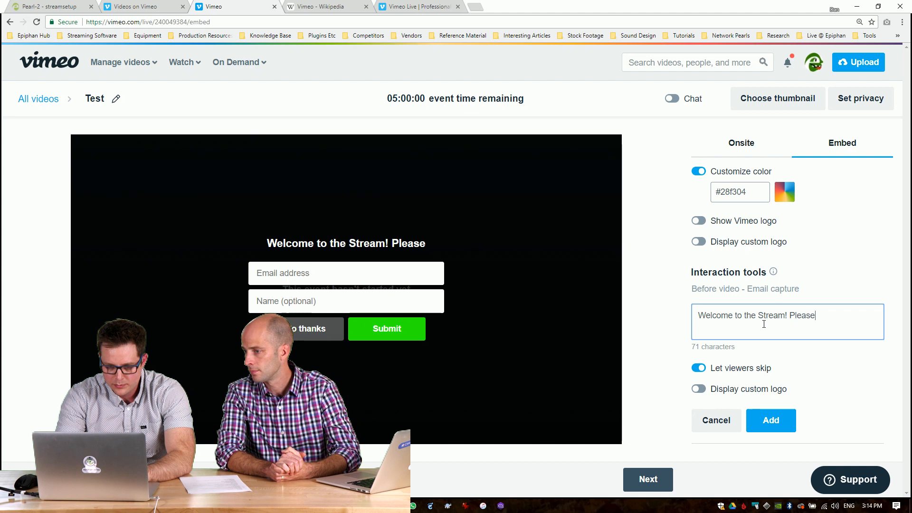
{"action": "type", "text": "provide your details"}
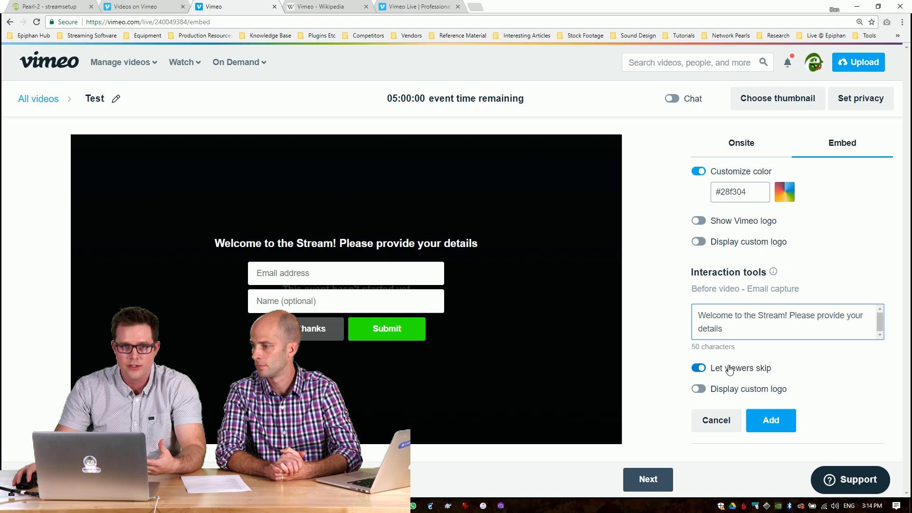
{"action": "left_click", "coordinate": [698, 367]}
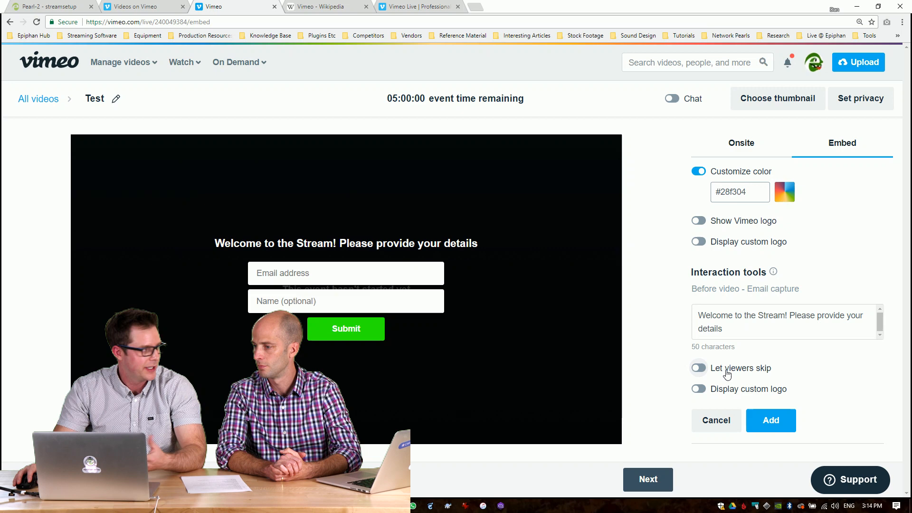
{"action": "left_click", "coordinate": [698, 367]}
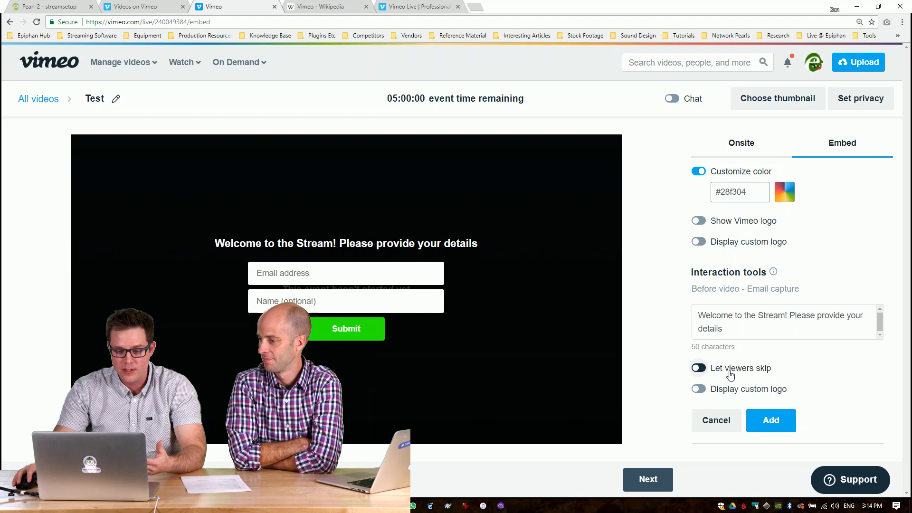
{"action": "left_click", "coordinate": [699, 367]}
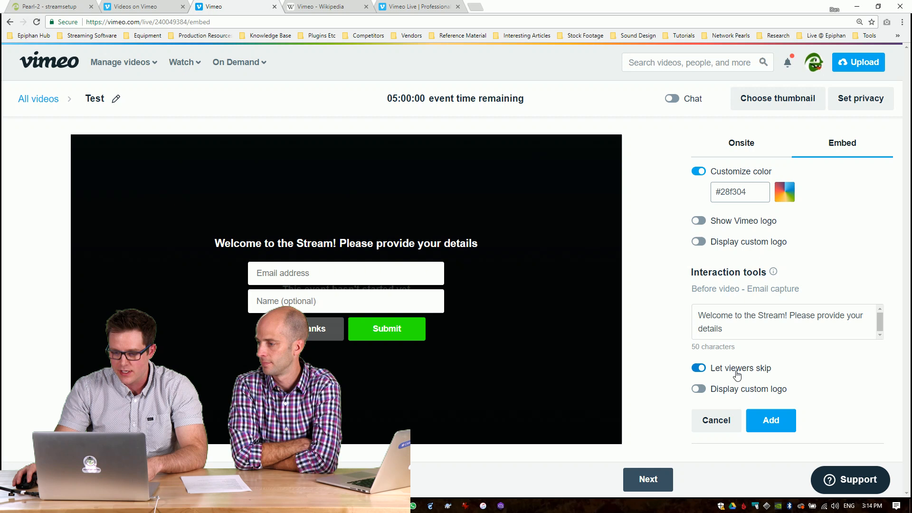
{"action": "left_click", "coordinate": [697, 368]}
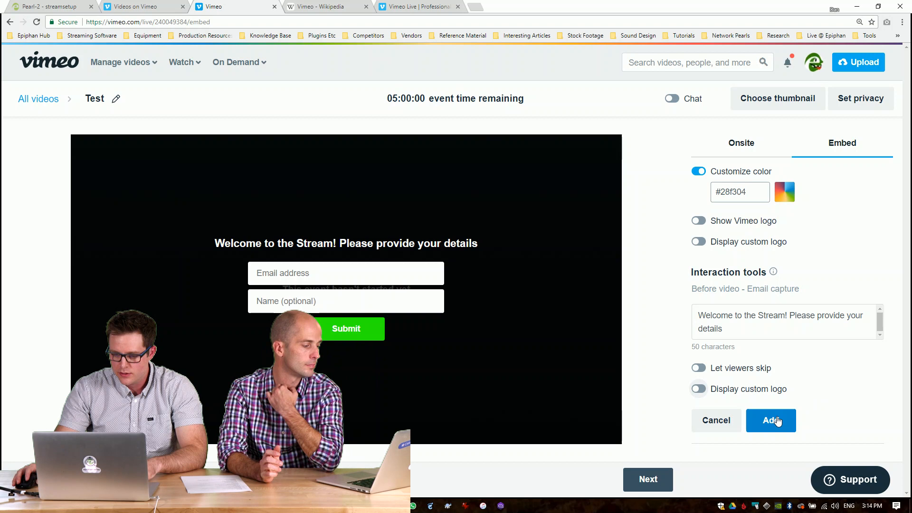
{"action": "left_click", "coordinate": [770, 420]}
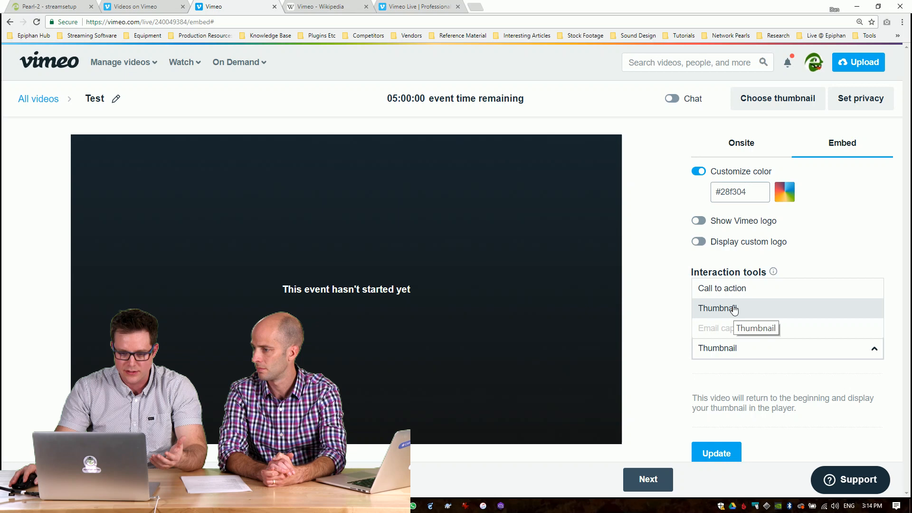
- Add a call-to-action end screen titled 'Buy now!' with a button linking to epiphan.com
{"action": "left_click", "coordinate": [721, 288]}
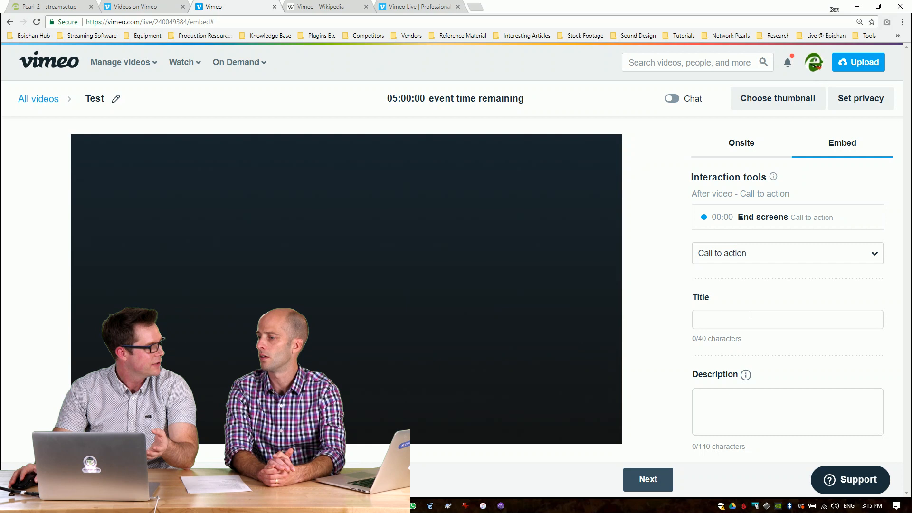
{"action": "left_click", "coordinate": [787, 318]}
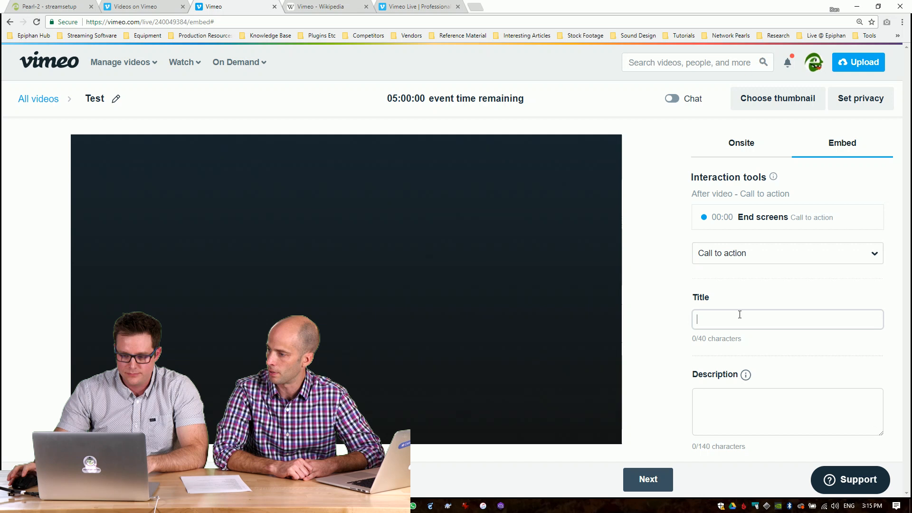
{"action": "type", "text": "Buy now!"}
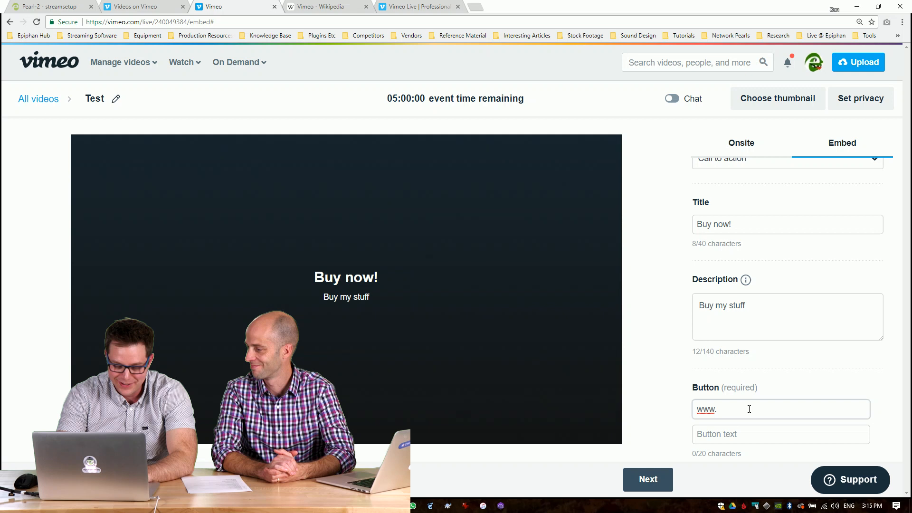
{"action": "type", "text": "epiphan.com"}
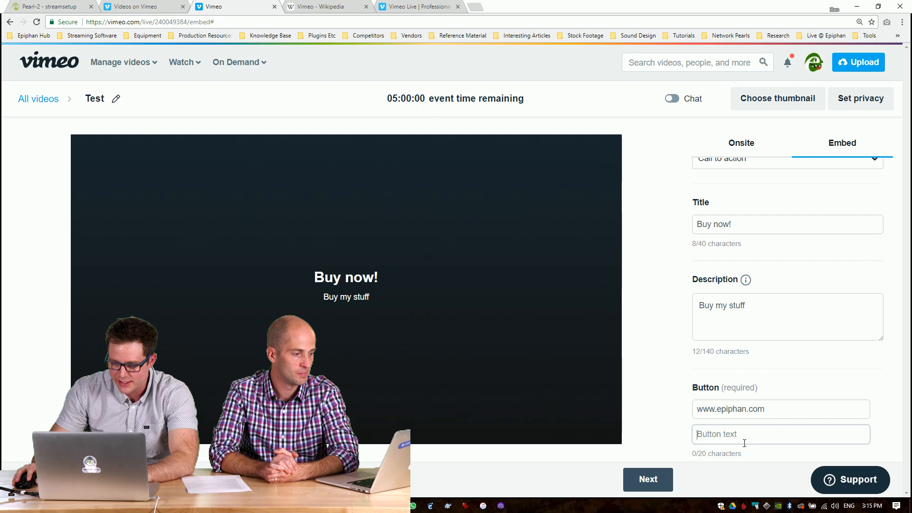
{"action": "type", "text": "Price"}
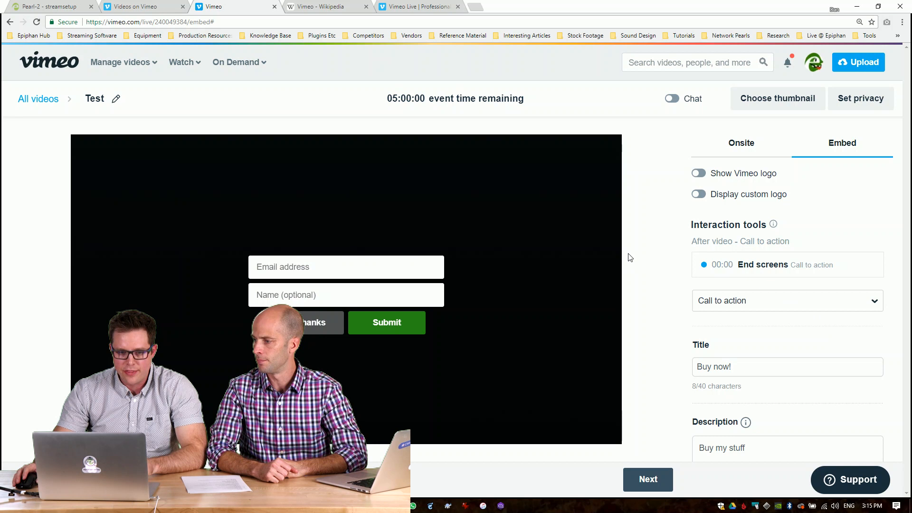
- Set button text 'Buy now', turn on a background image, and change the description to 'George's hat'
{"action": "scroll", "scroll_direction": "down", "scroll_amount": 3}
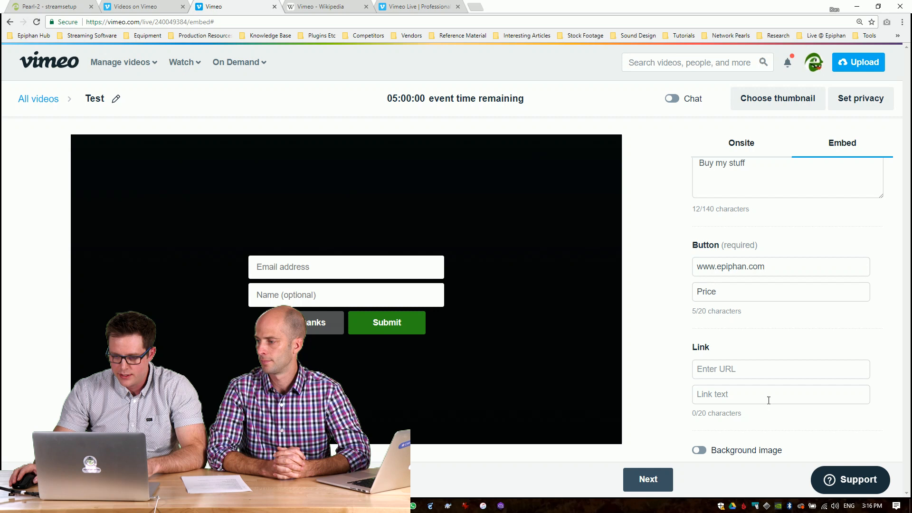
{"action": "type", "text": "Buy now"}
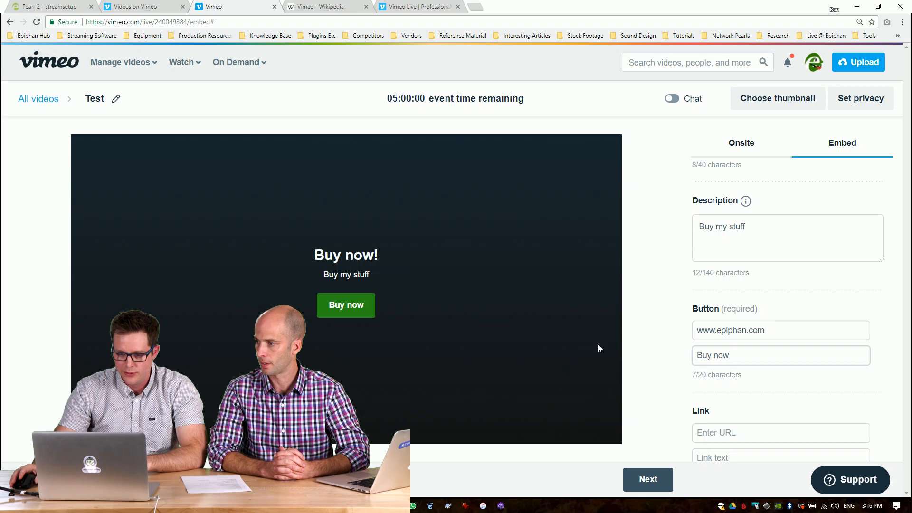
{"action": "scroll", "scroll_direction": "down", "scroll_amount": 3}
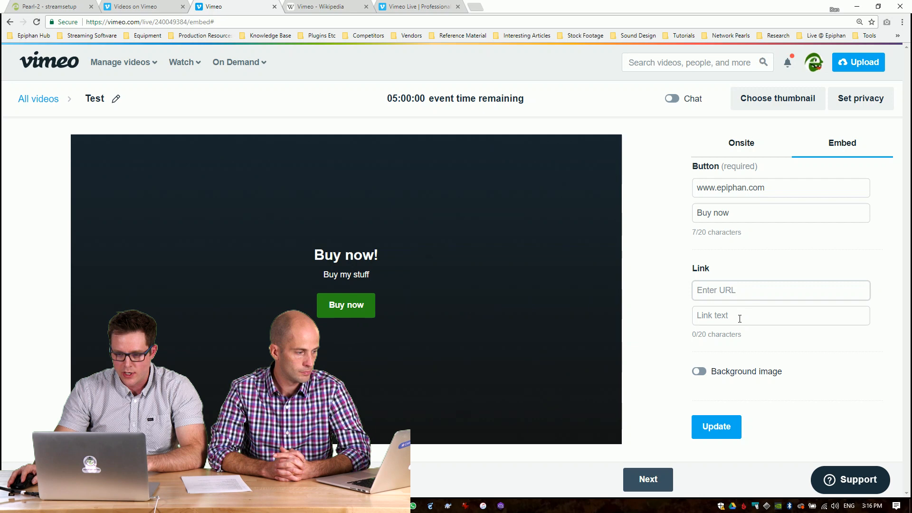
{"action": "left_click", "coordinate": [698, 371]}
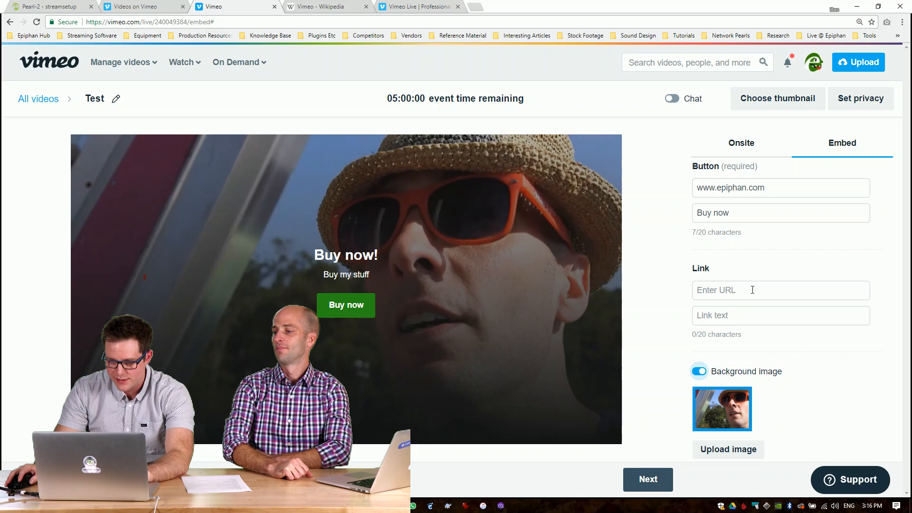
{"action": "type", "text": "George's hat"}
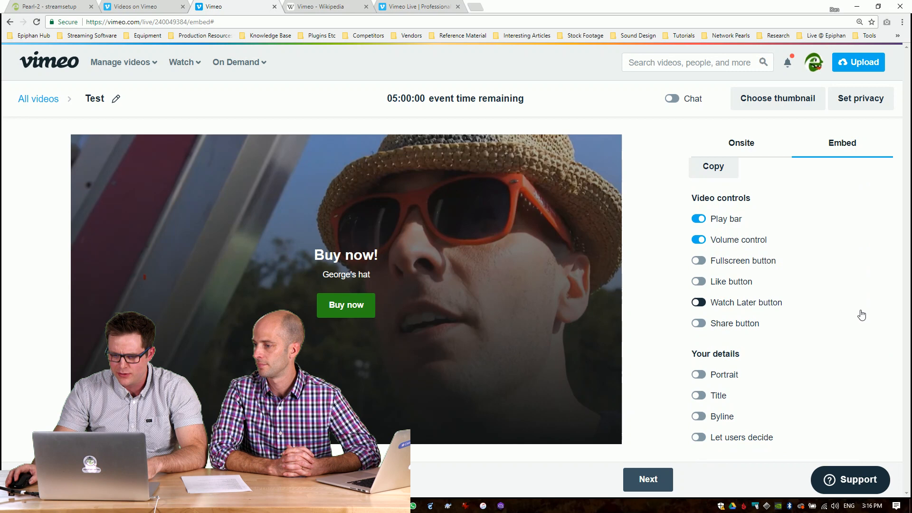
{"action": "left_click", "coordinate": [741, 143]}
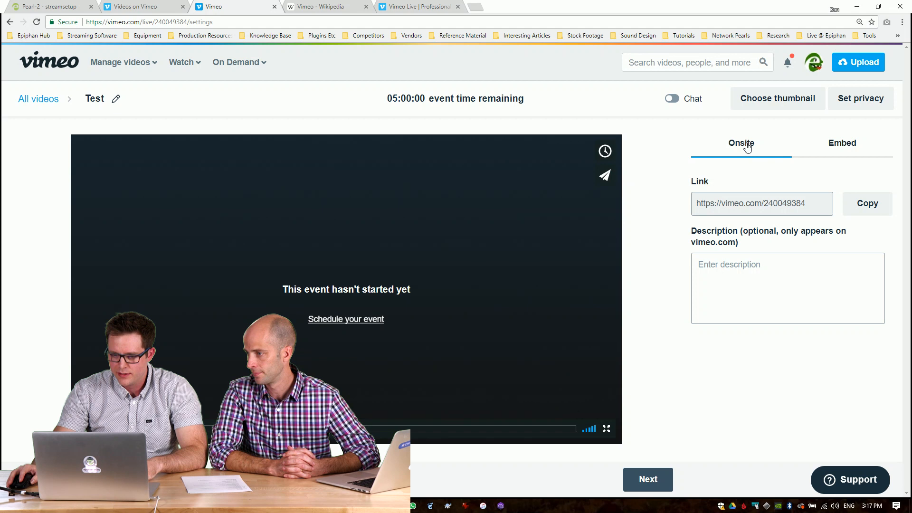
{"action": "left_click", "coordinate": [841, 142]}
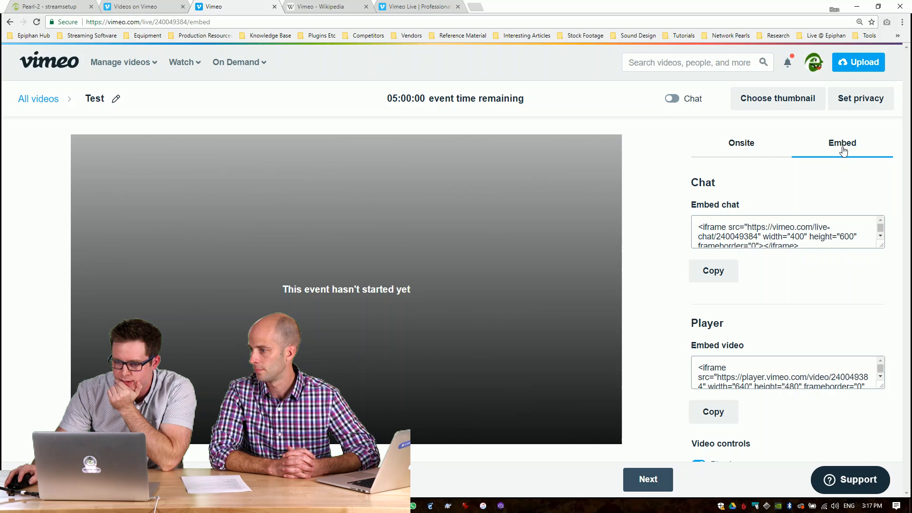
{"action": "scroll", "scroll_direction": "down", "scroll_amount": 3}
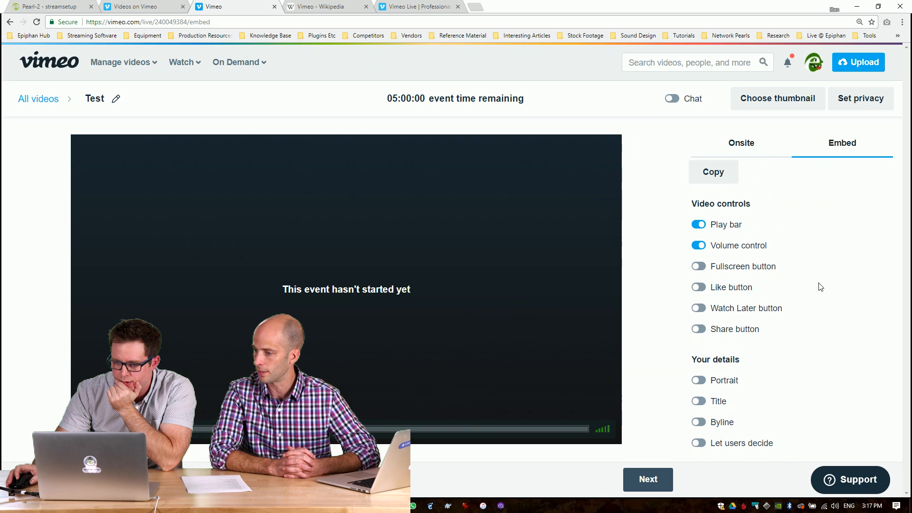
{"action": "left_click", "coordinate": [860, 98]}
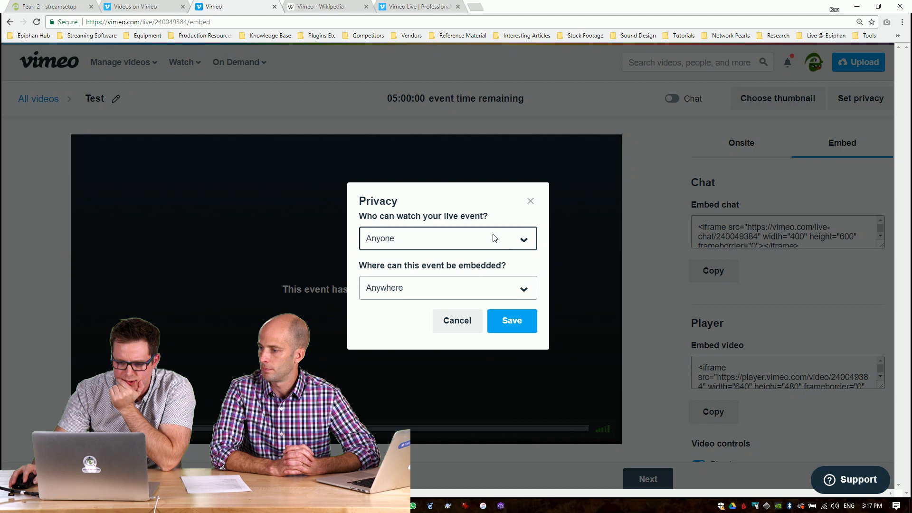
- Restrict where the Test event can be embedded to 'Only on sites I choose'
{"action": "left_click", "coordinate": [447, 287]}
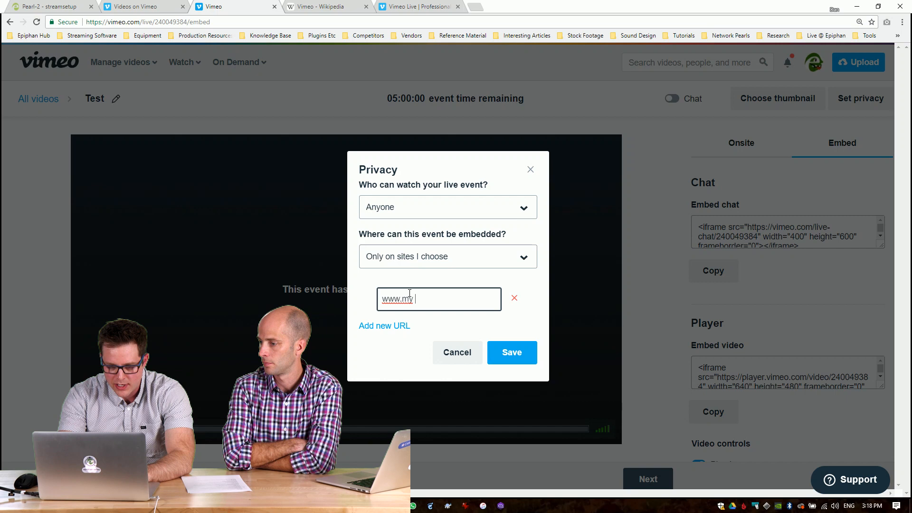
{"action": "left_click", "coordinate": [384, 325]}
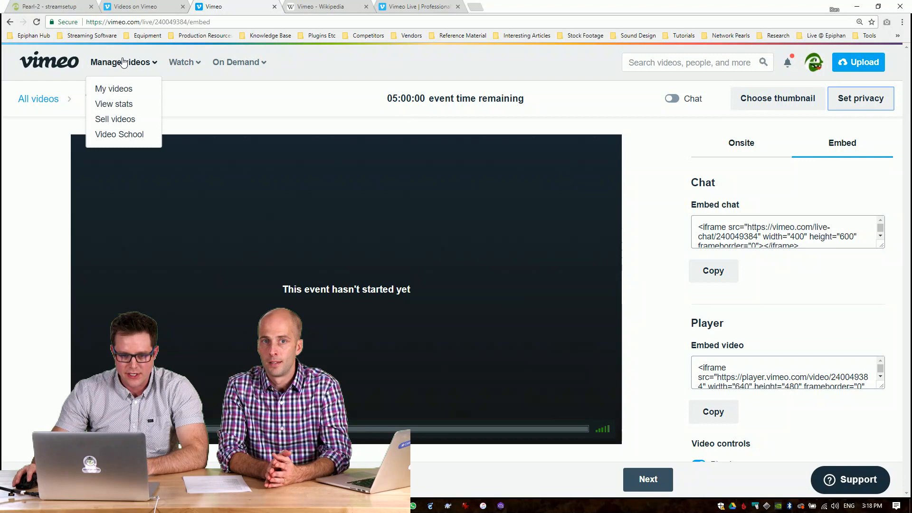
- Open the Multistream! video from My videos and view its Collections page
{"action": "left_click", "coordinate": [113, 88]}
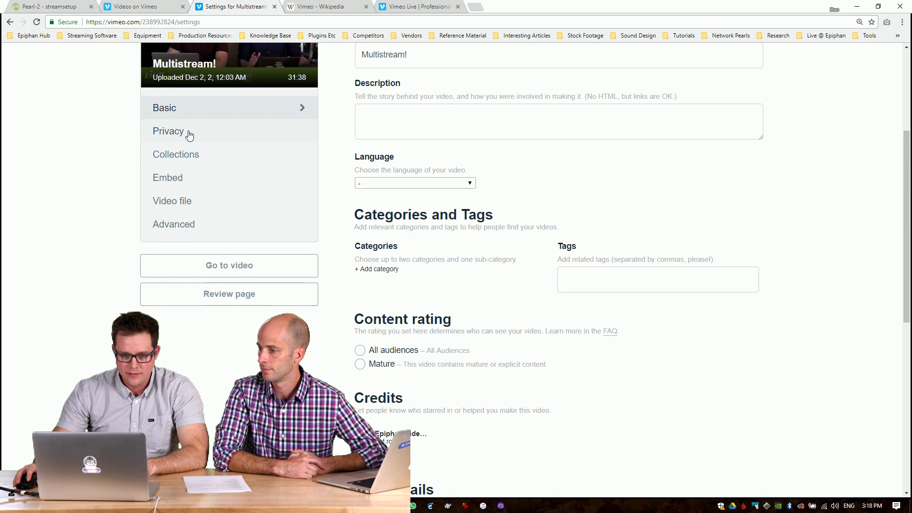
{"action": "left_click", "coordinate": [169, 131]}
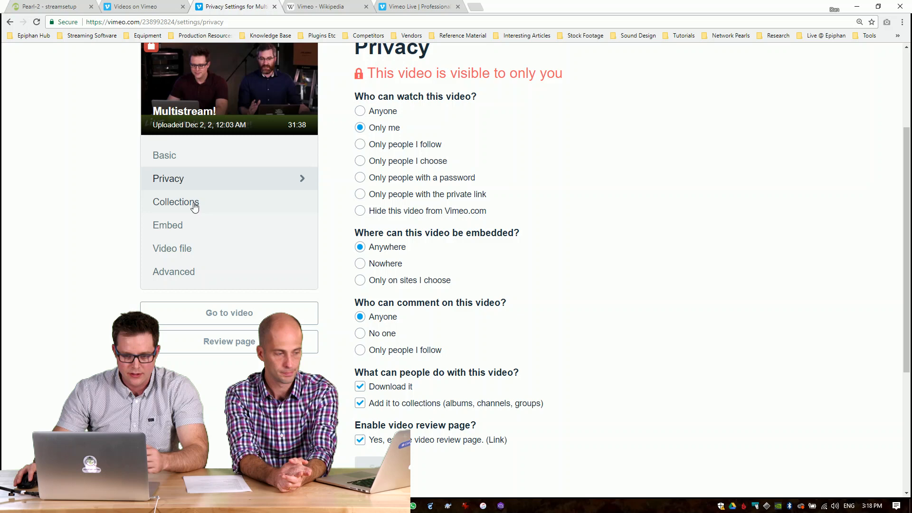
{"action": "left_click", "coordinate": [175, 202]}
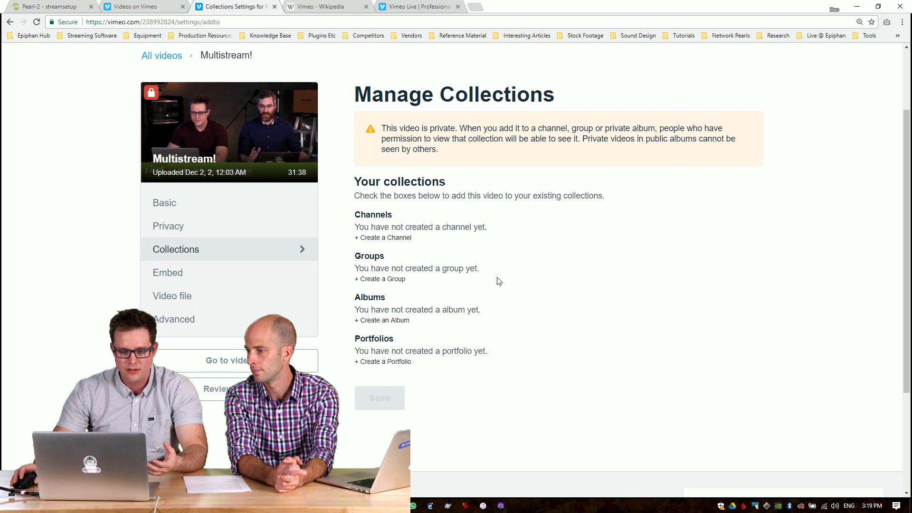